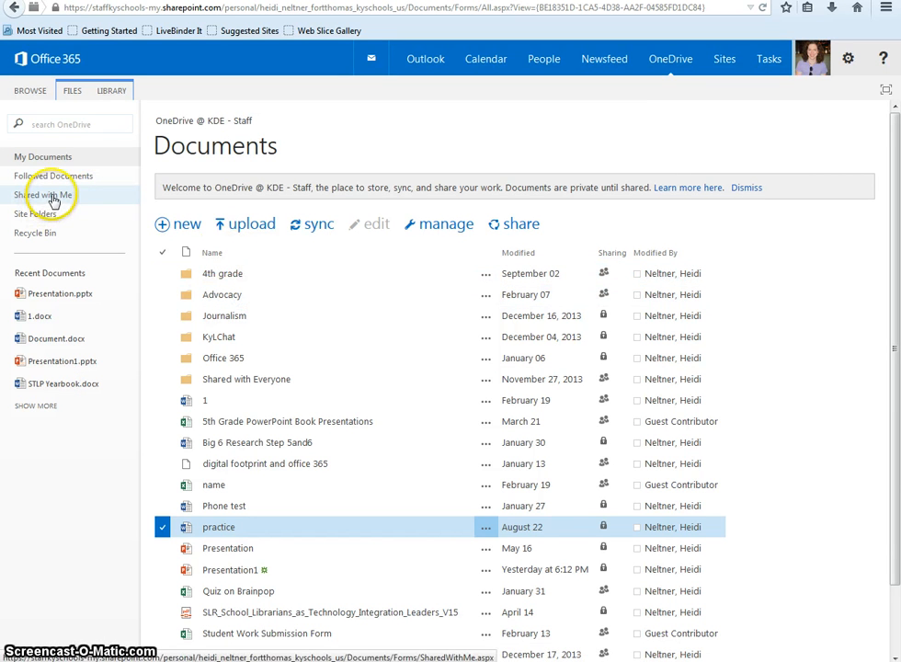
- Show the Shared with Me list in the left navigation pane
left_click(43, 194)
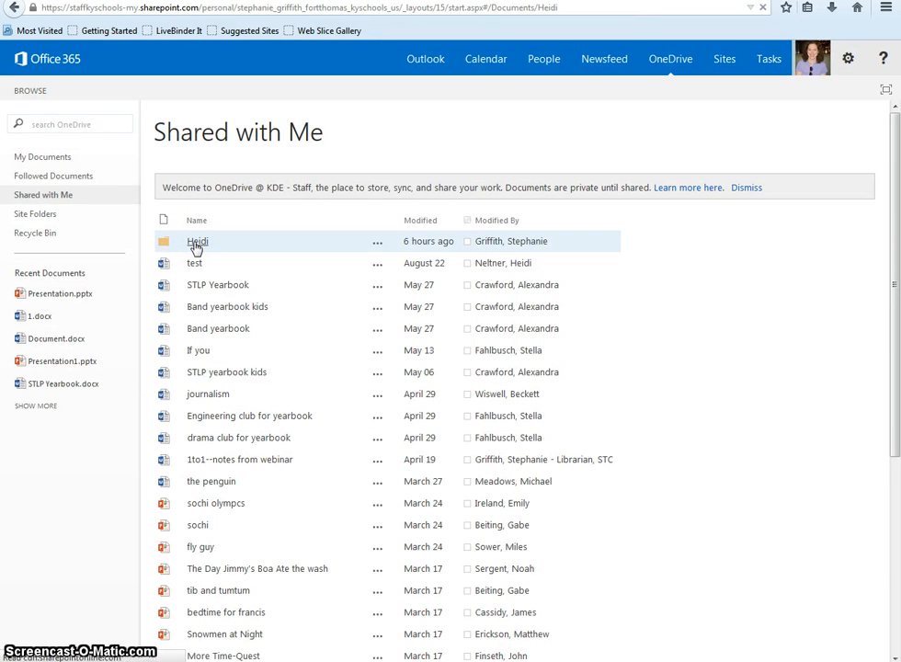
- Open the colleague's shared Heidi folder from the top of the list
left_click(197, 241)
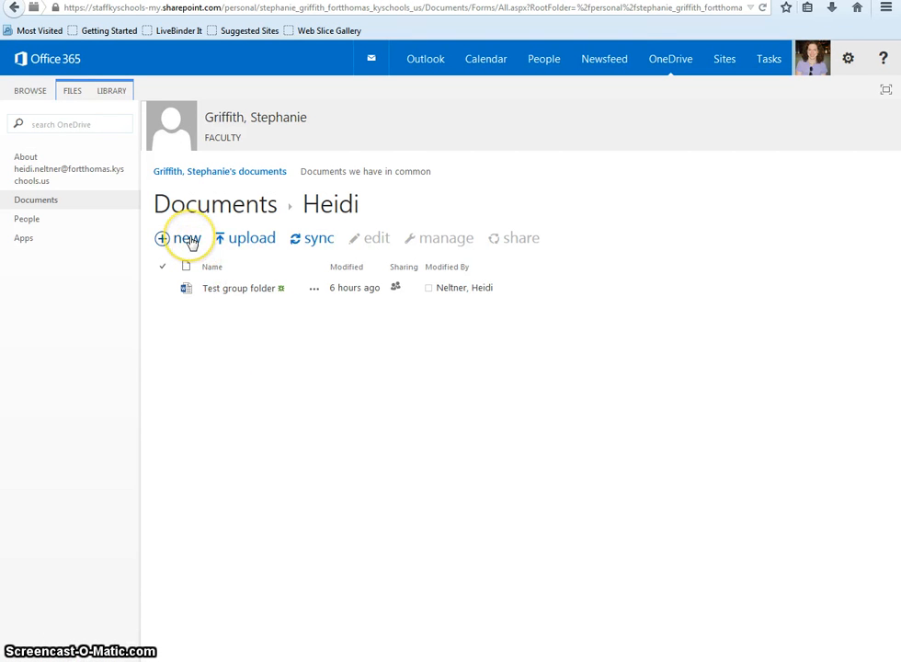
- Create a new blank PowerPoint presentation in the Heidi folder
left_click(186, 237)
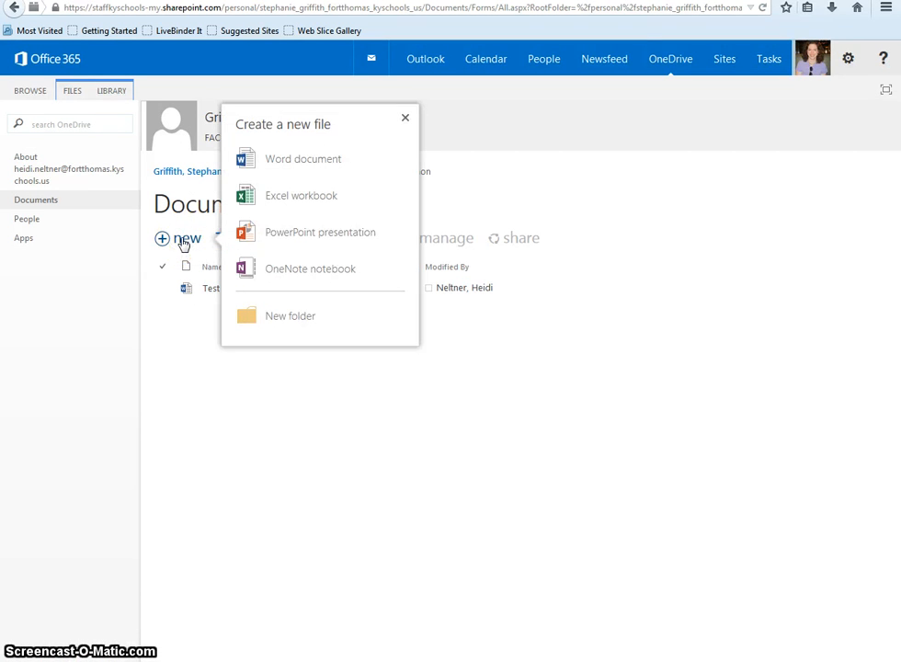
mouse_move(296, 231)
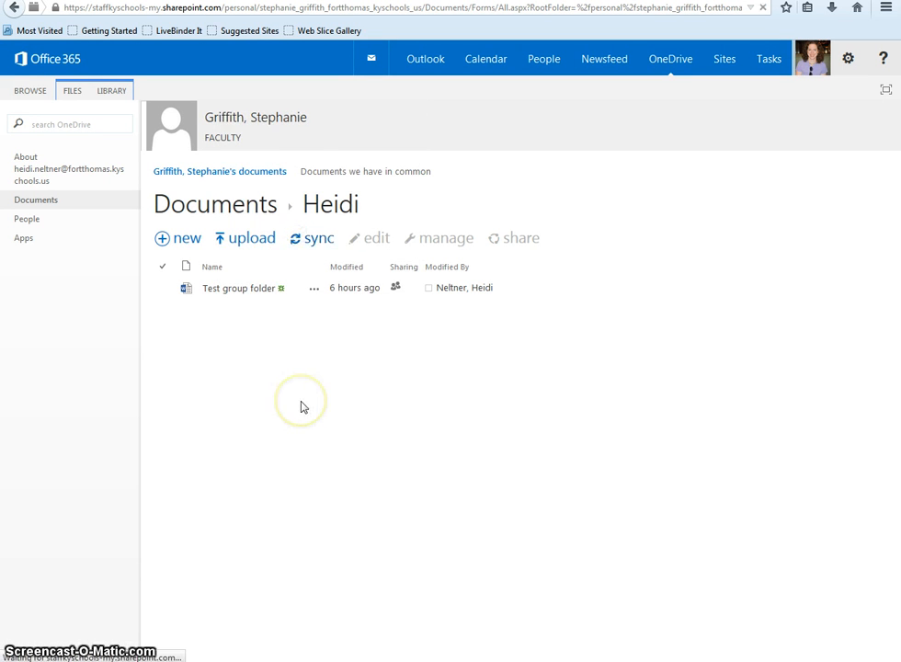
left_click(237, 287)
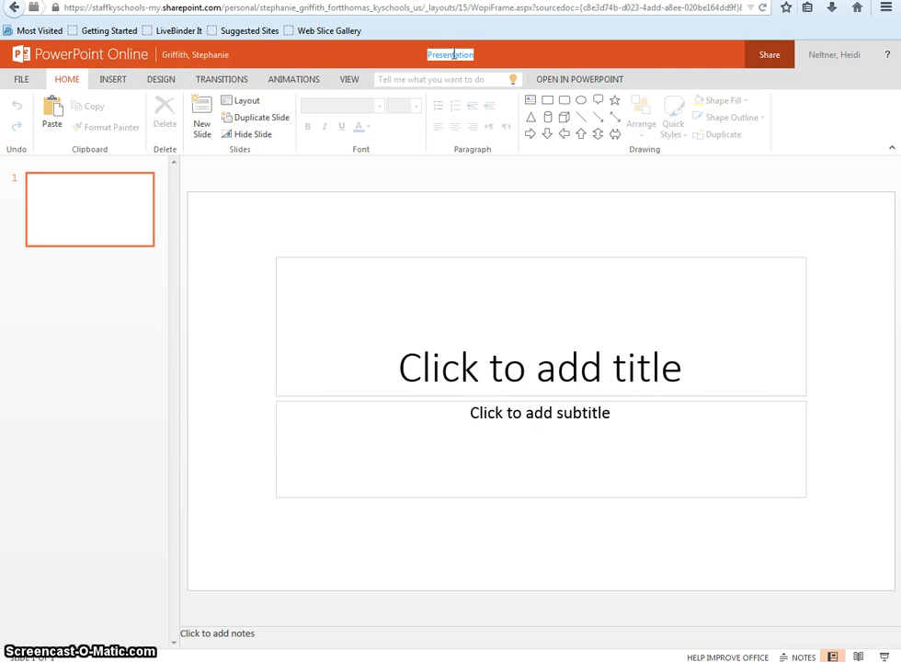
- Rename the presentation from 'Presentation' to 'Change Title'
type("Change Title")
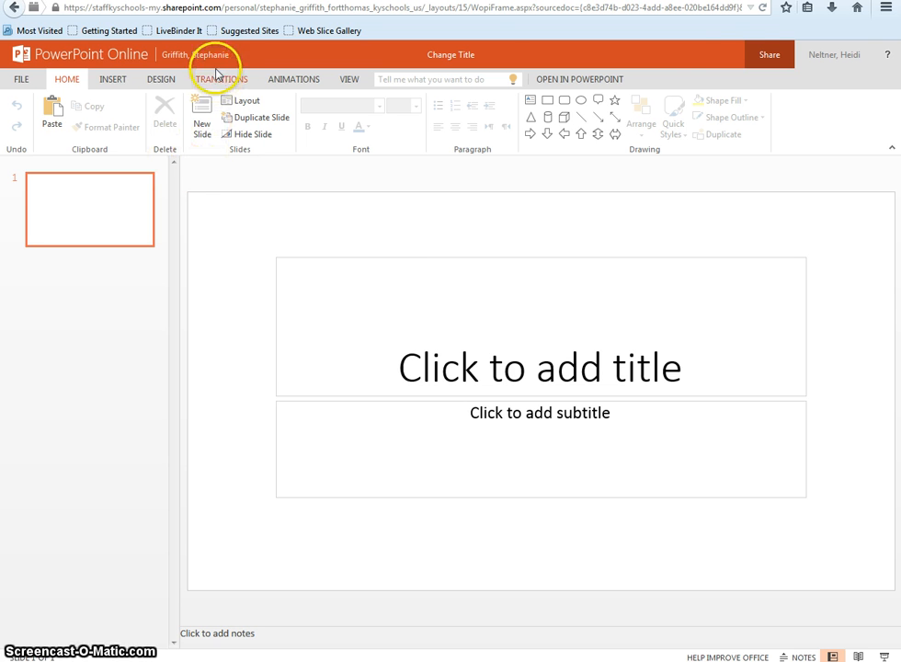
mouse_move(94, 46)
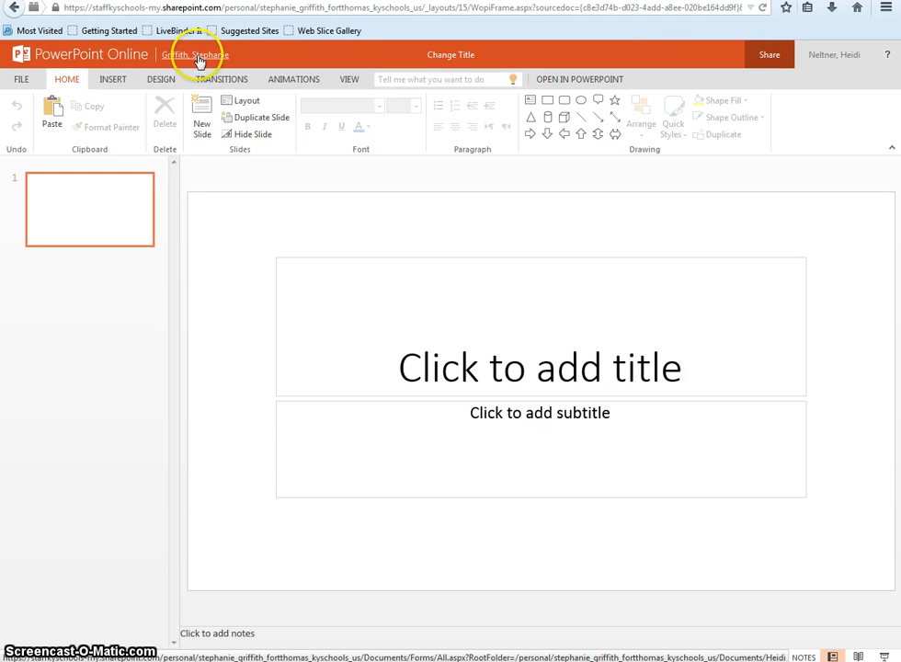
- Return to the Heidi folder and open the Change Title presentation
left_click(201, 53)
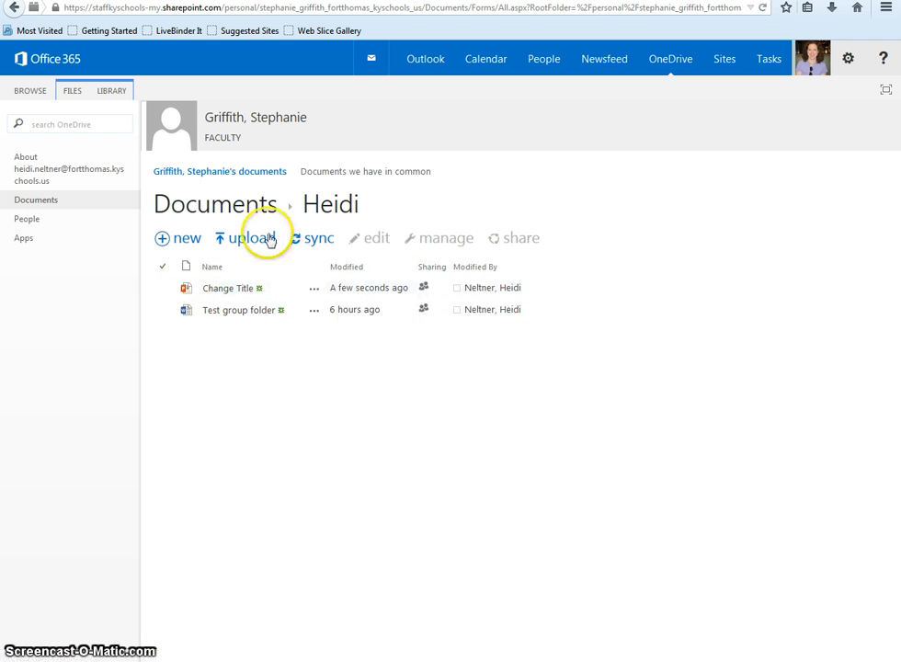
mouse_move(262, 372)
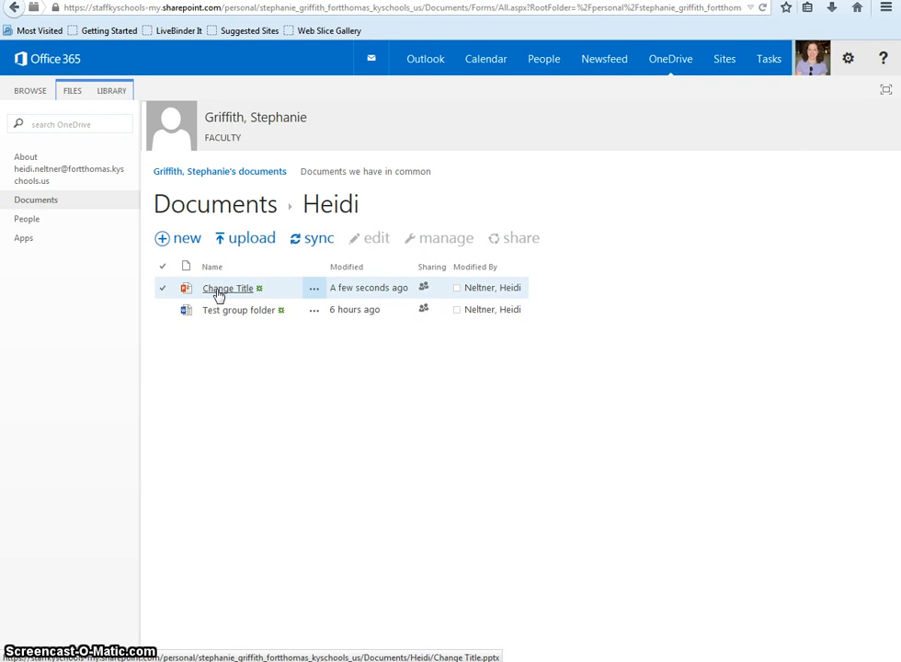
left_click(239, 557)
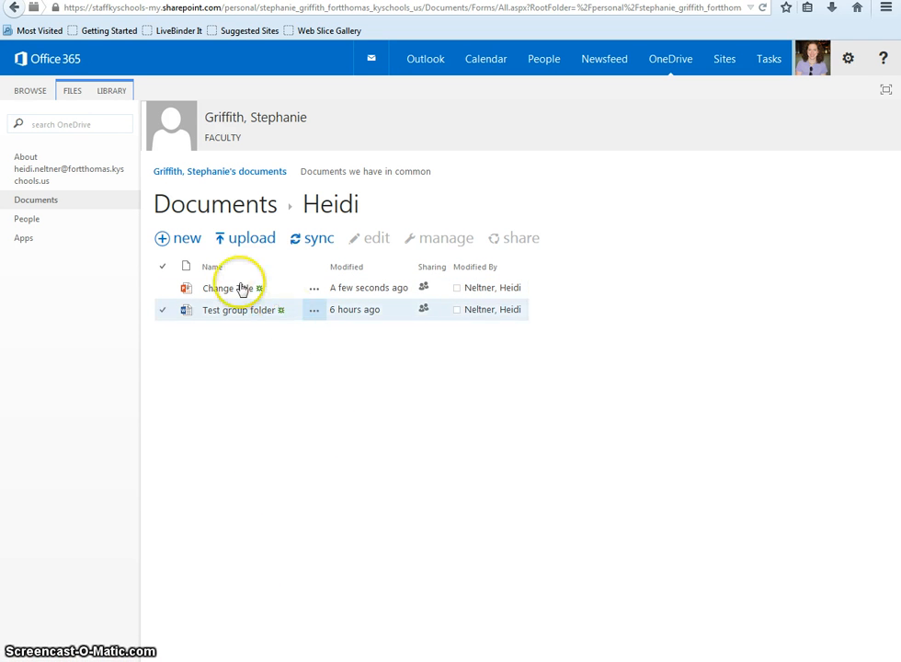
left_click(225, 288)
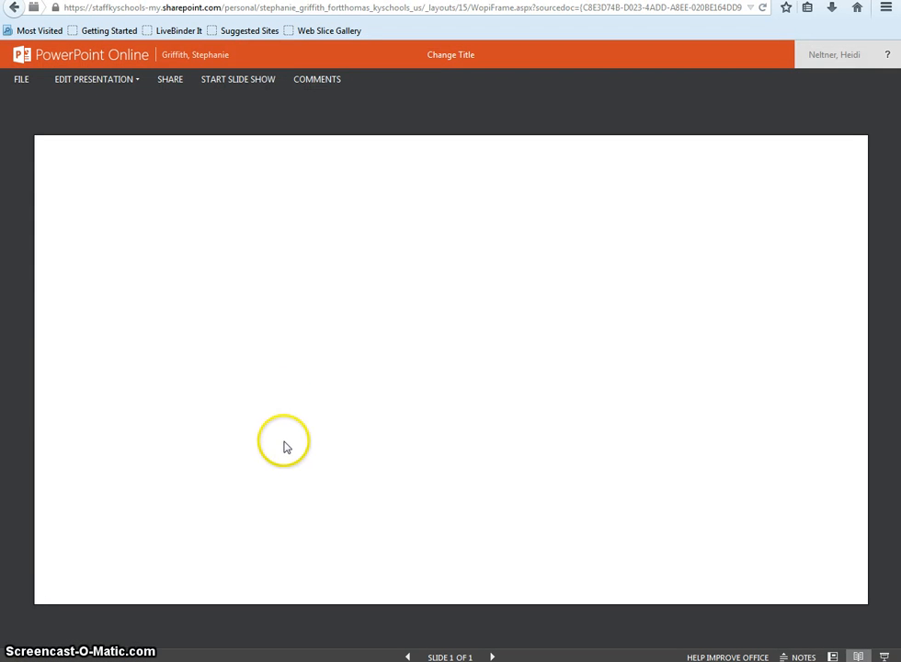
- Edit Change Title in PowerPoint Online from the Edit Presentation menu
left_click(102, 78)
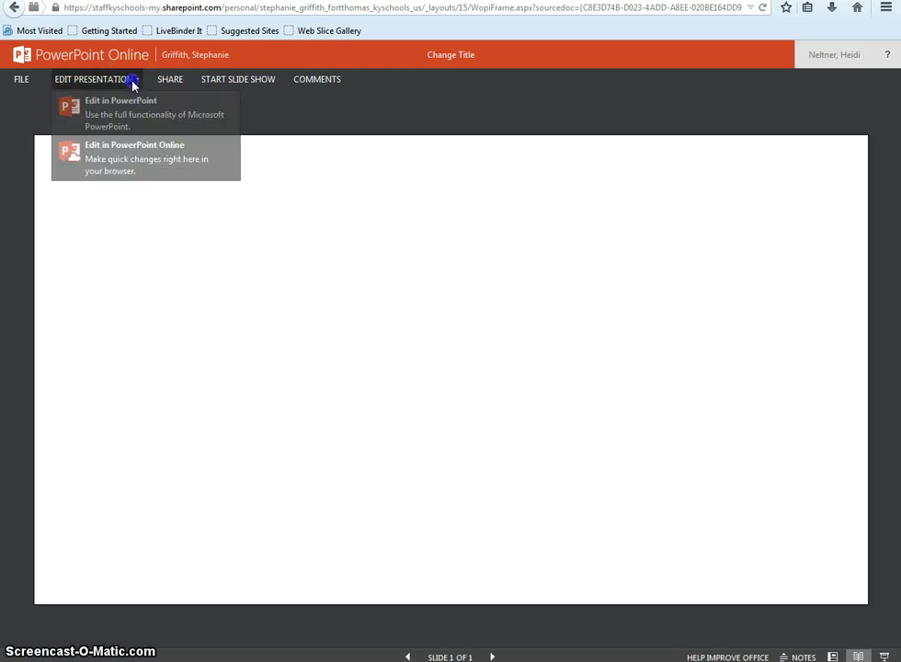
mouse_move(138, 155)
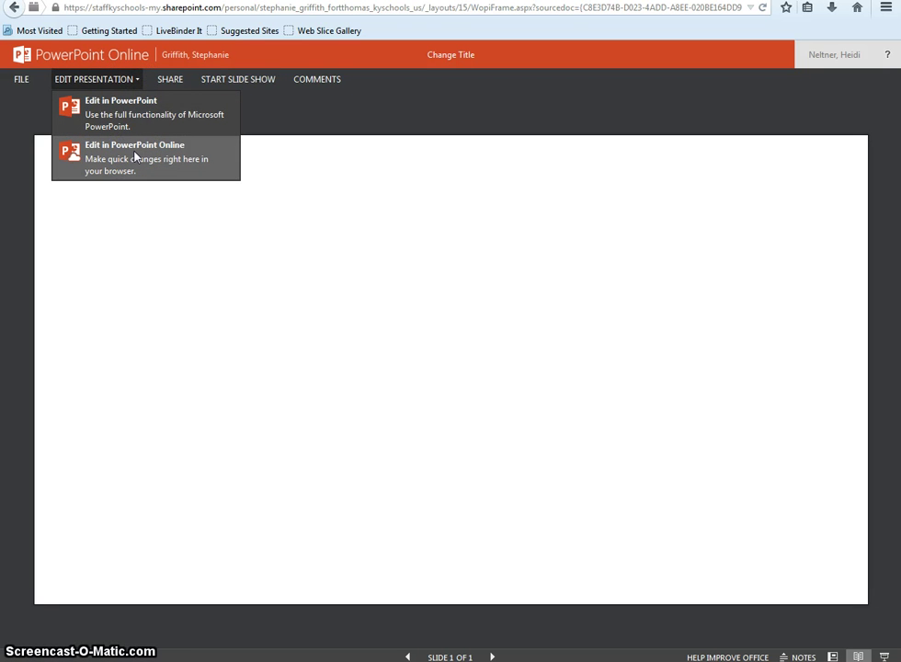
left_click(135, 156)
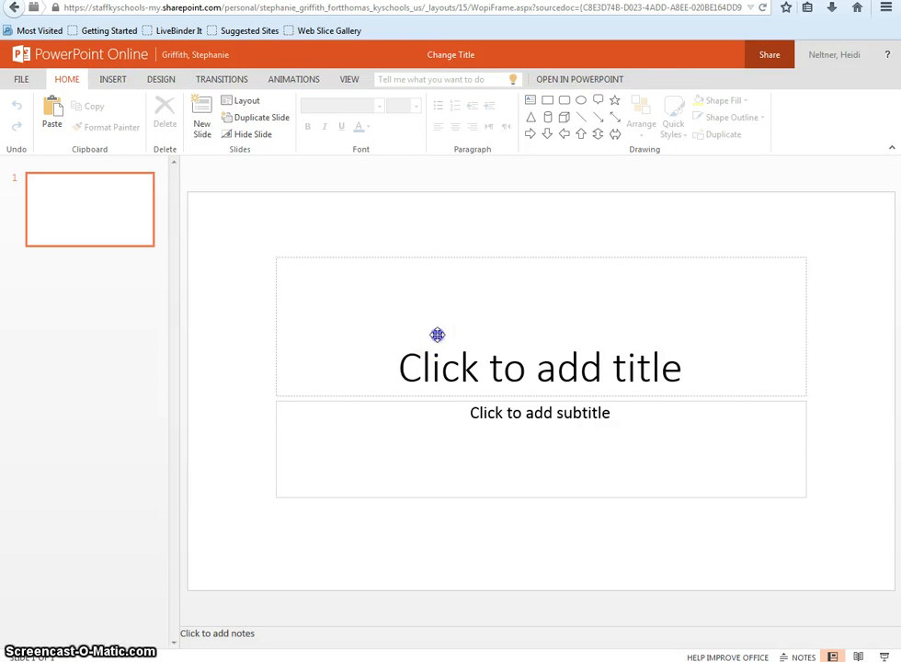
- Select the title placeholder and show the Home ribbon while another person co-edits
left_click(539, 331)
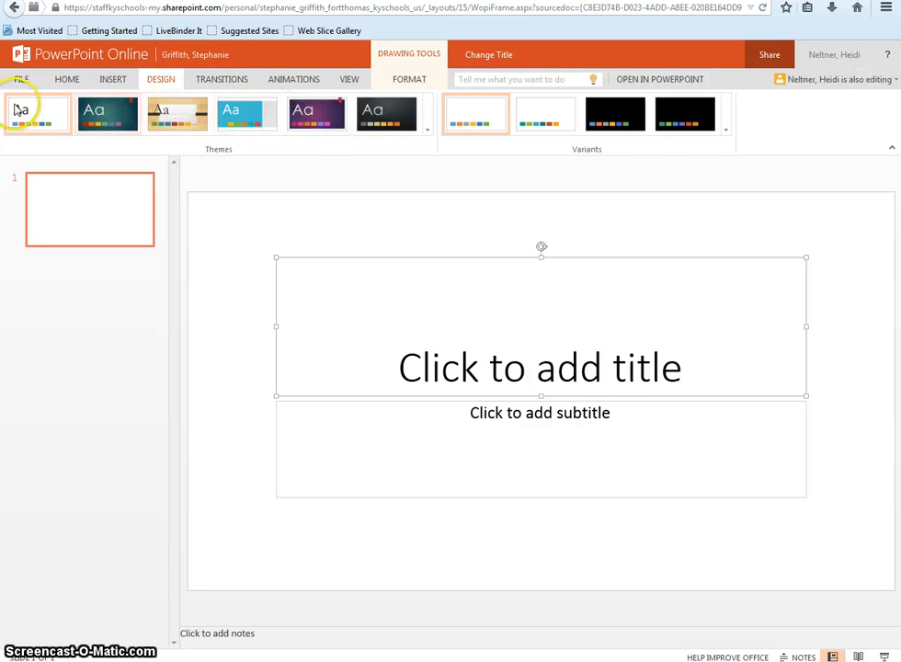
left_click(67, 74)
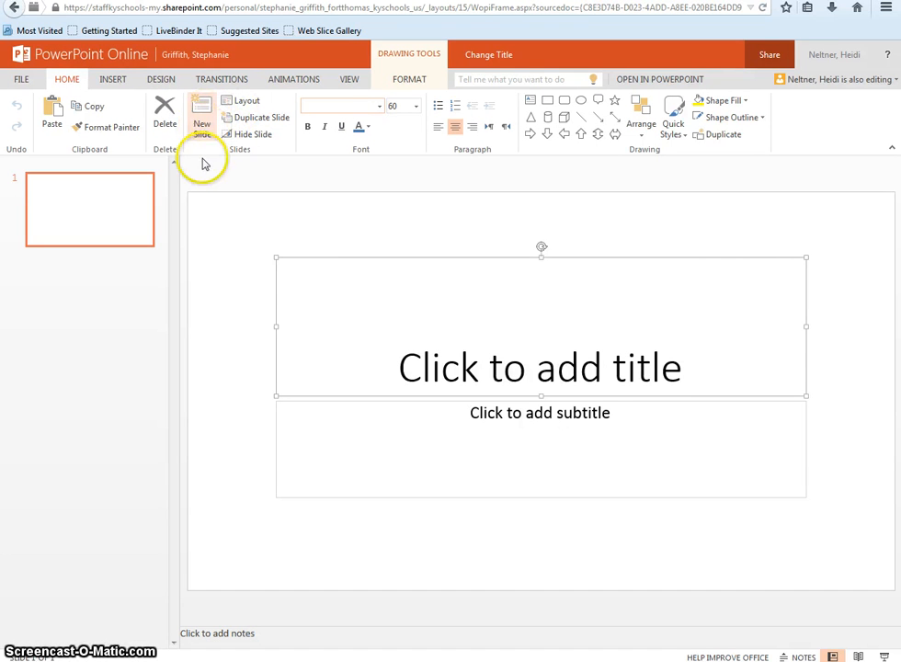
mouse_move(698, 260)
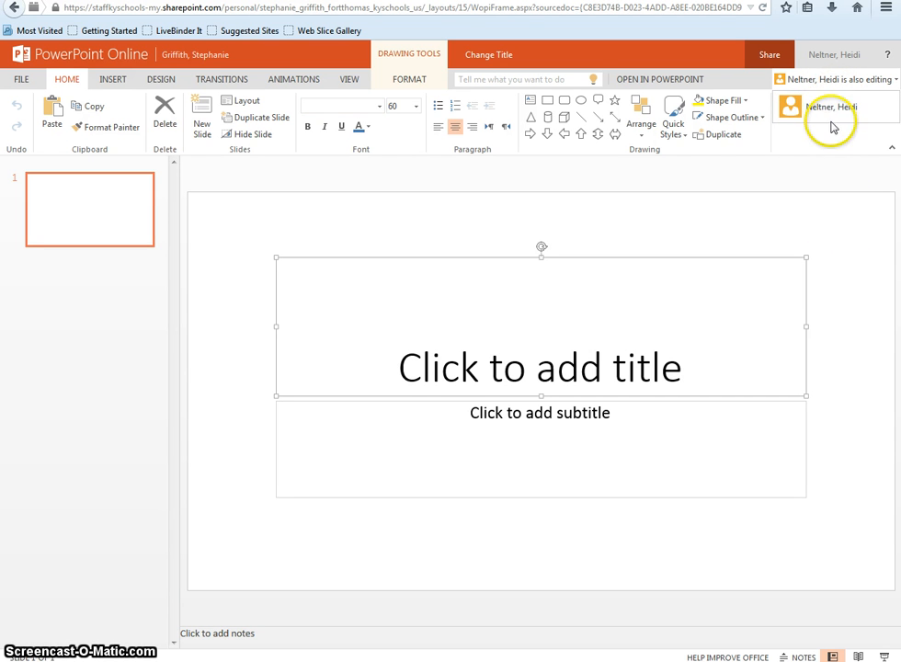
mouse_move(837, 179)
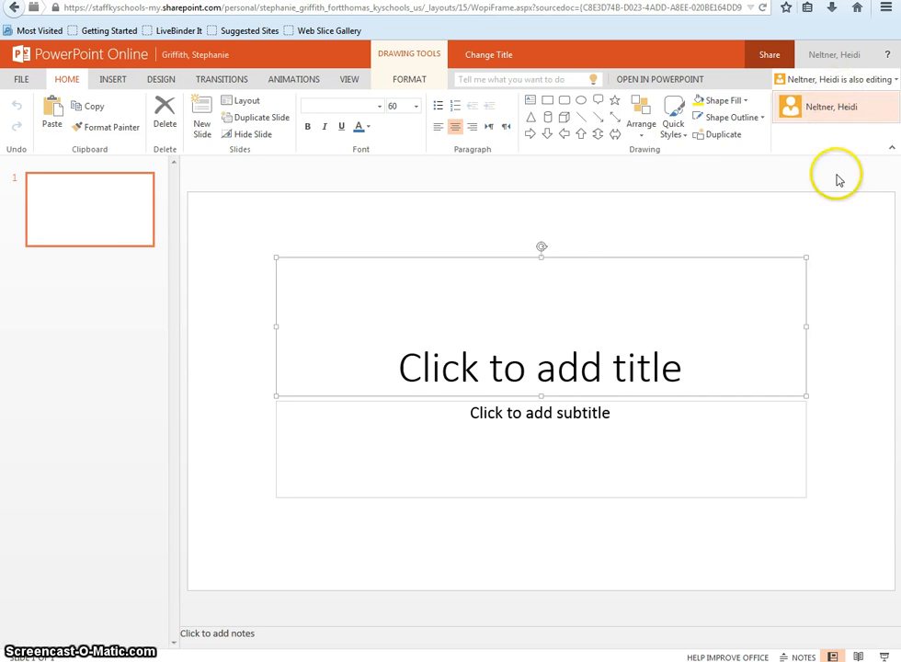